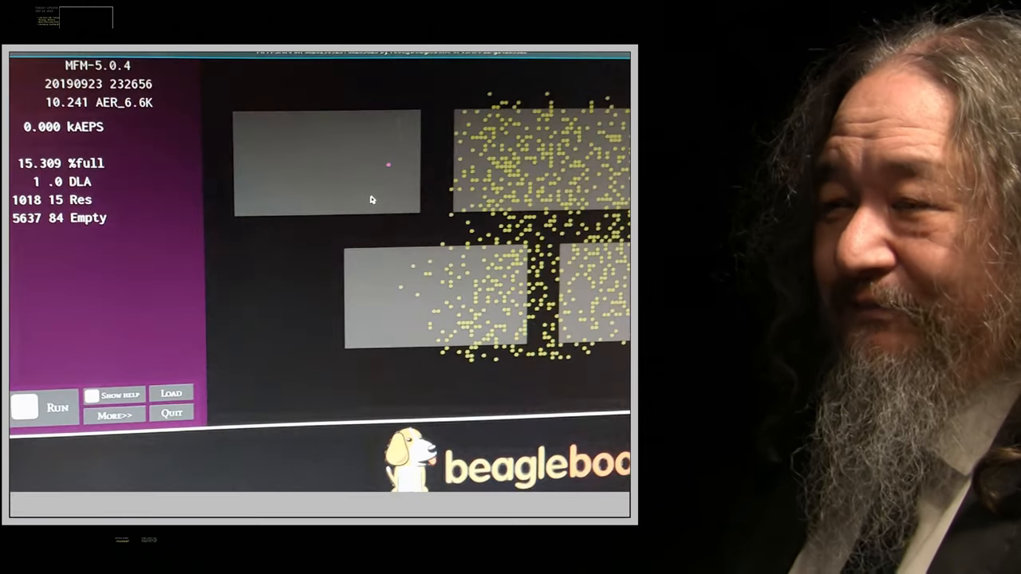
Scroll the lock redesign proposal past the Introduction, common elements and Figure 1 intertile events
left_click(25, 408)
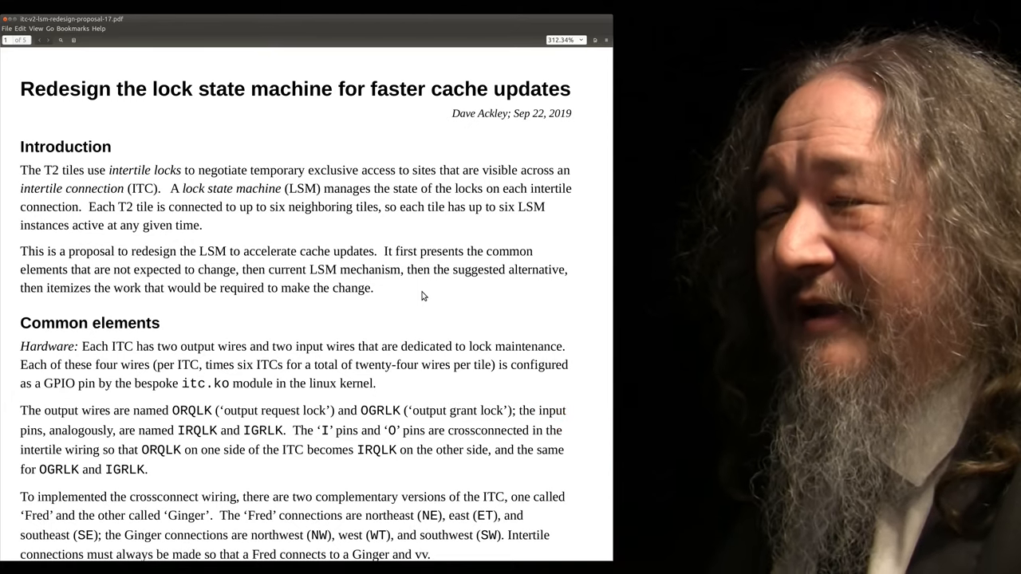
scroll("down", 3)
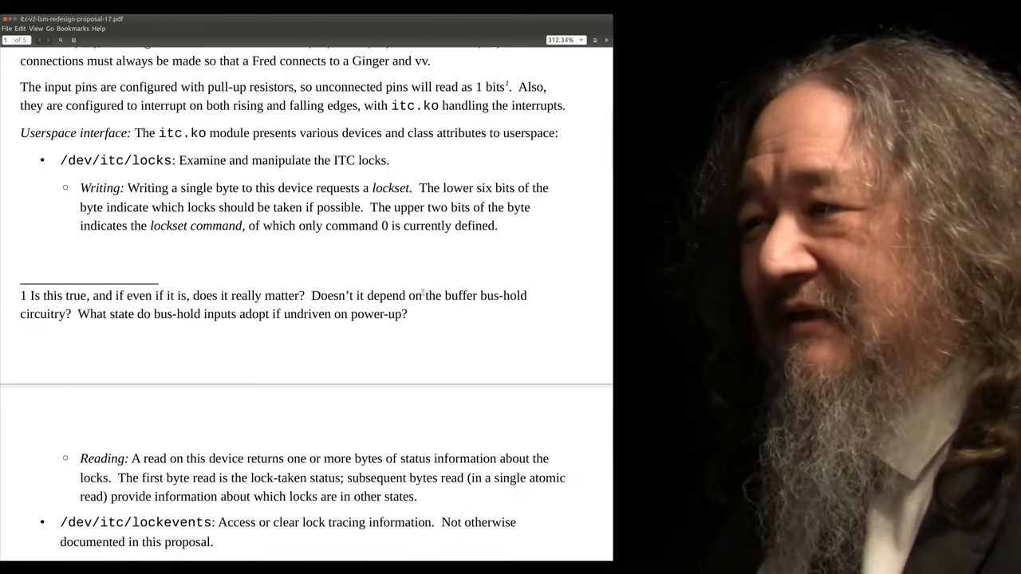
scroll("down", 3)
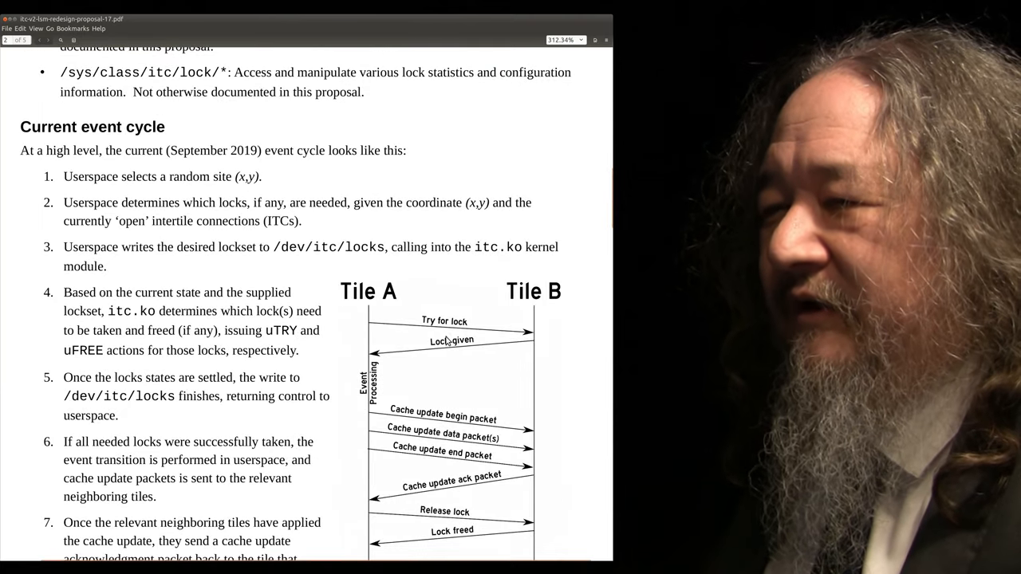
scroll("down", 3)
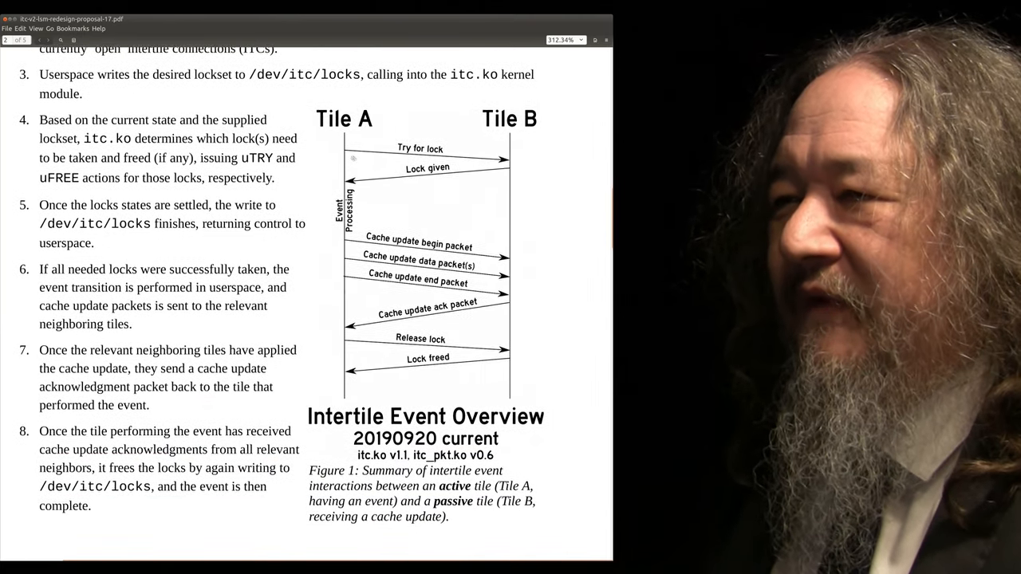
scroll("down", 3)
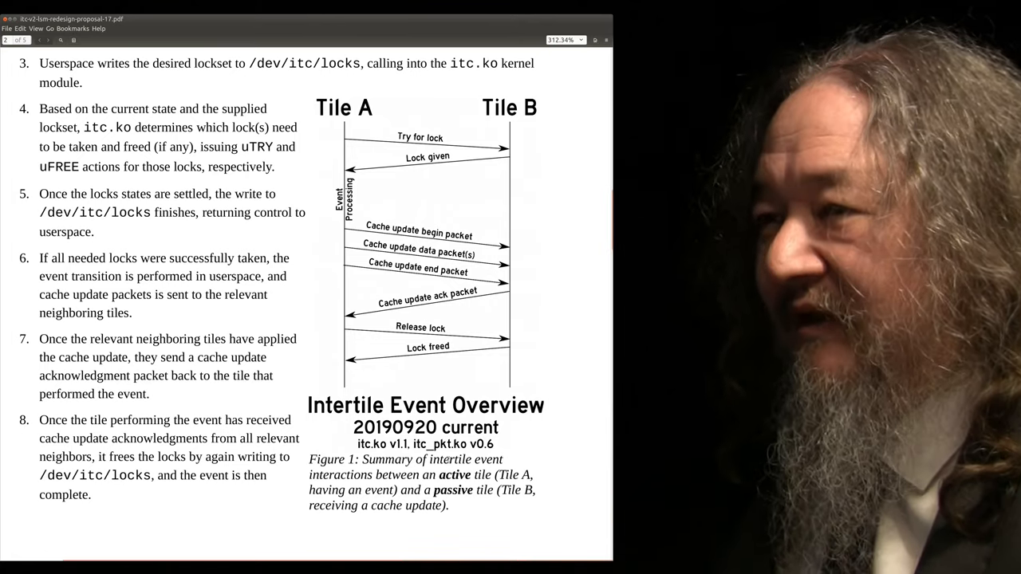
scroll("down", 3)
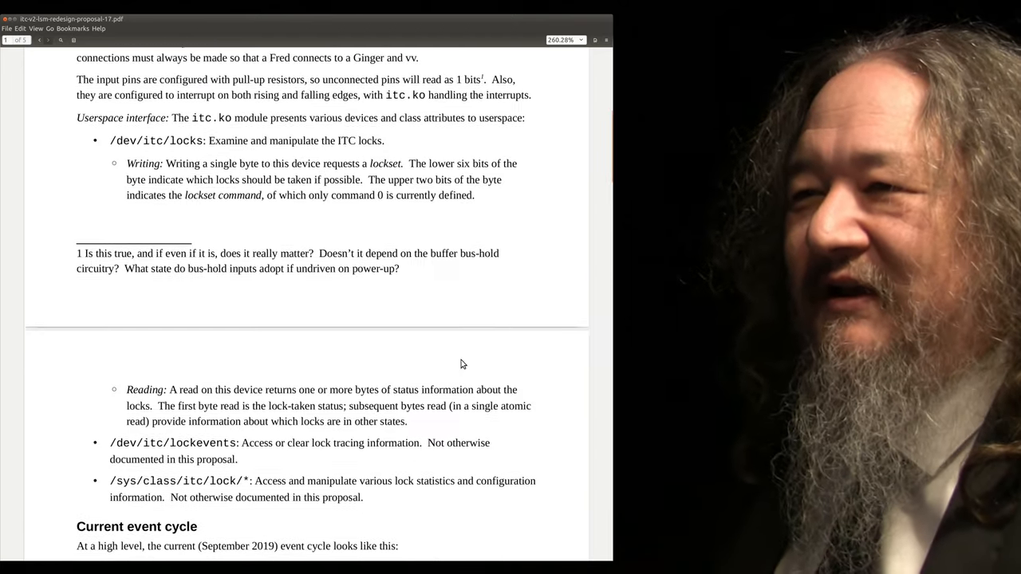
Scroll to page 3 showing Figure 2, the current T2 intertile lock state machine
scroll("down", 3)
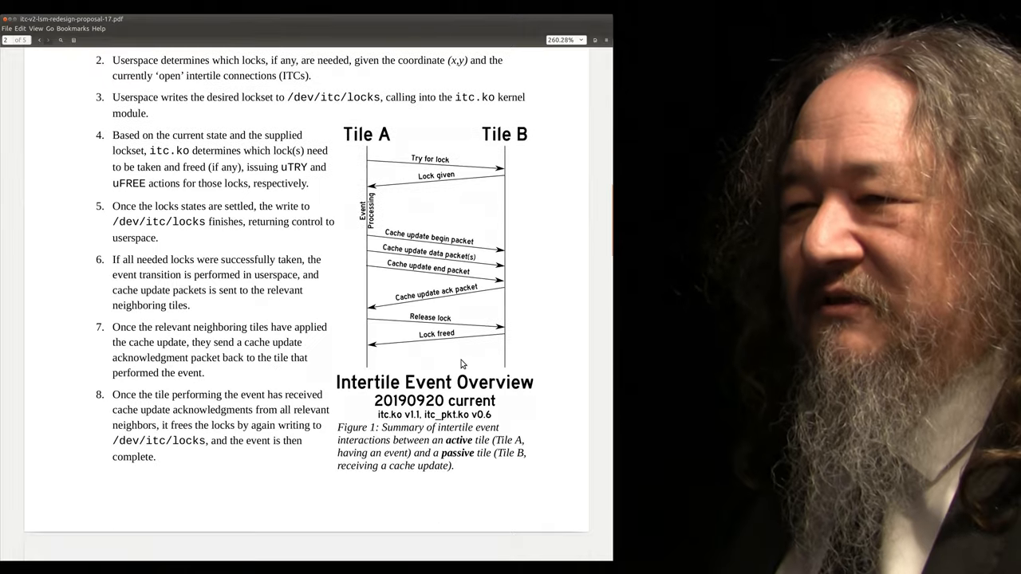
scroll("down", 3)
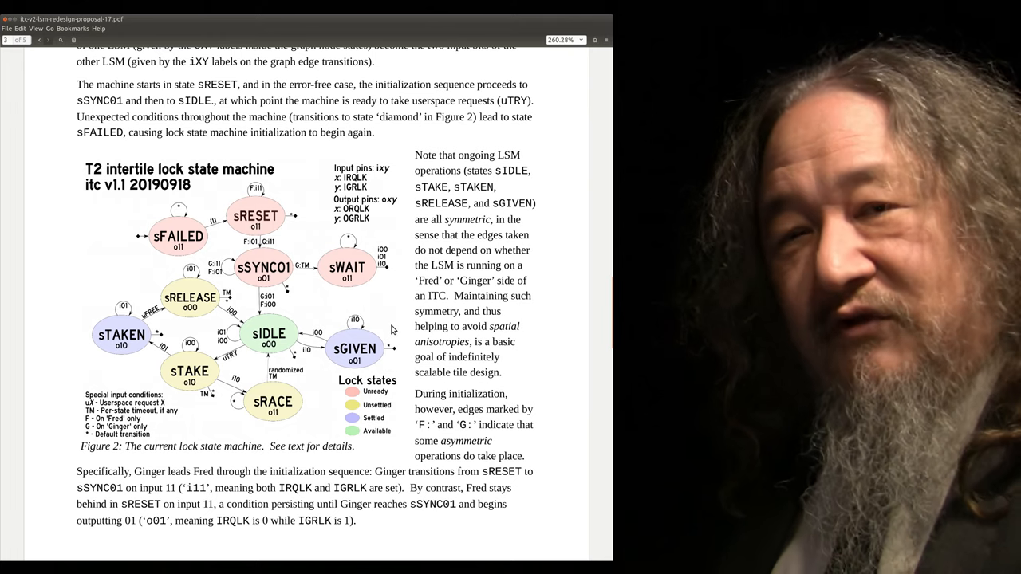
Scroll to page 5 with Figure 4, the proposed v2 LSM, and the implementation changes list
scroll("down", 3)
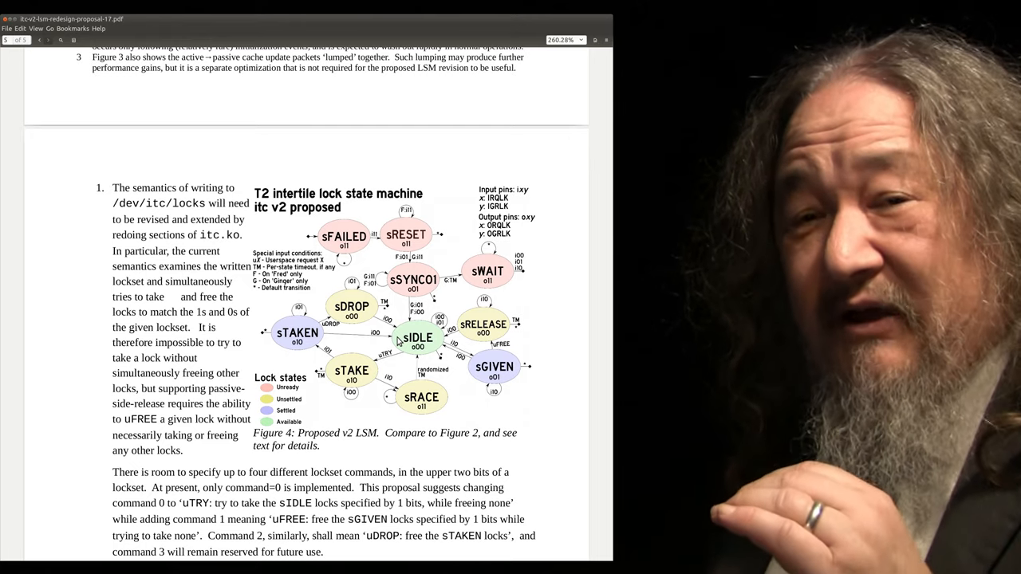
scroll("down", 3)
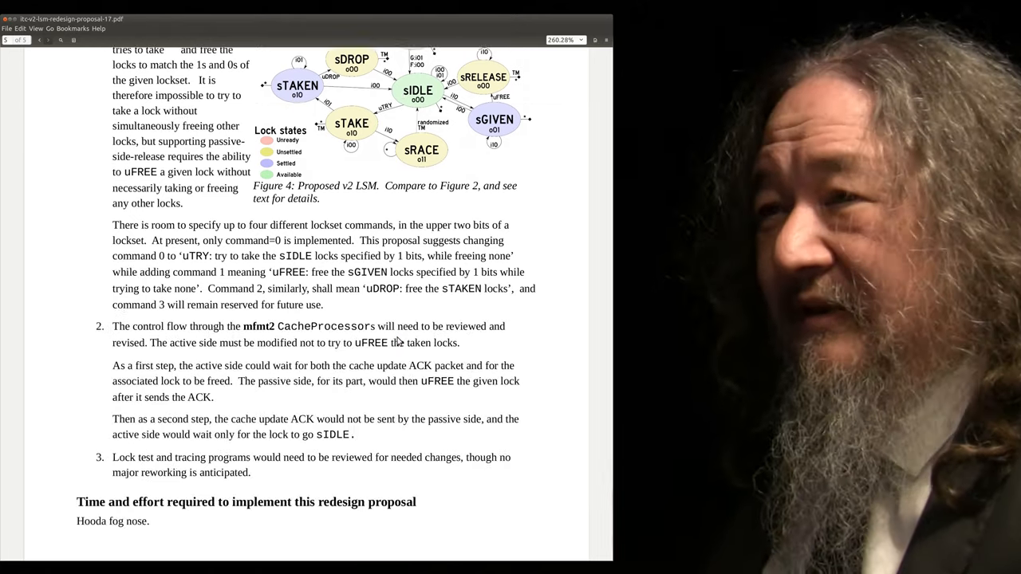
scroll("down", 3)
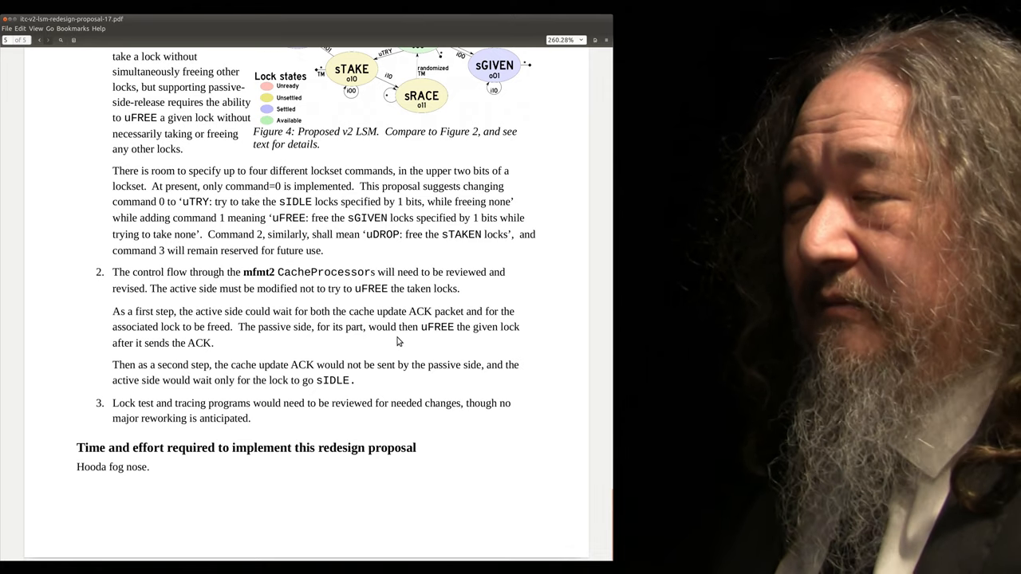